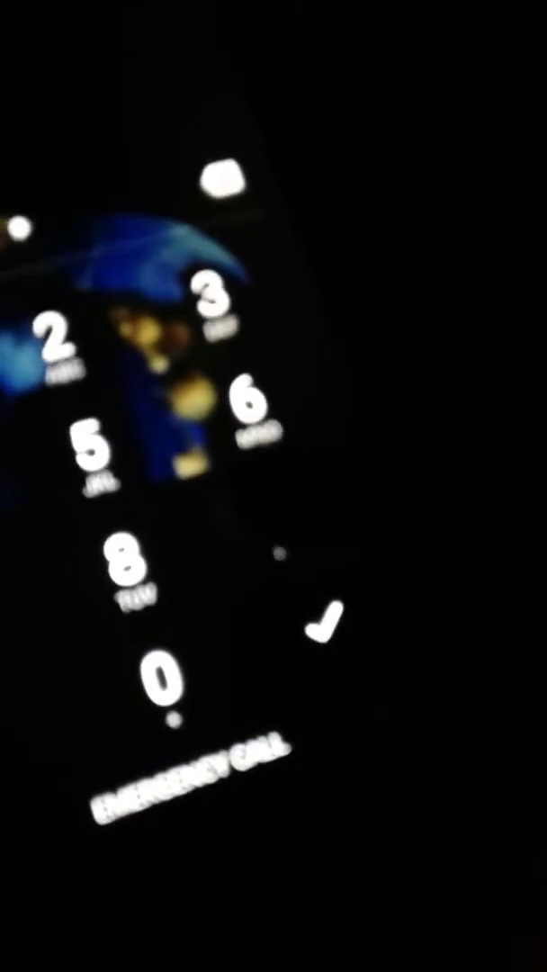
Step: Enter the PIN on the lock screen keypad and confirm to unlock the phone
click(319, 621)
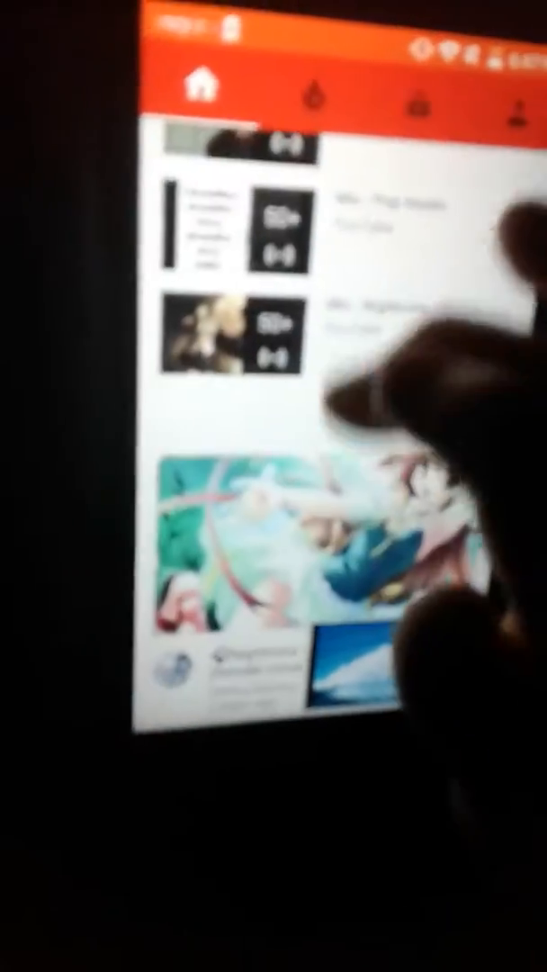
Step: Scroll down the YouTube Home tab through two screens of recommended videos
scroll(down, 3)
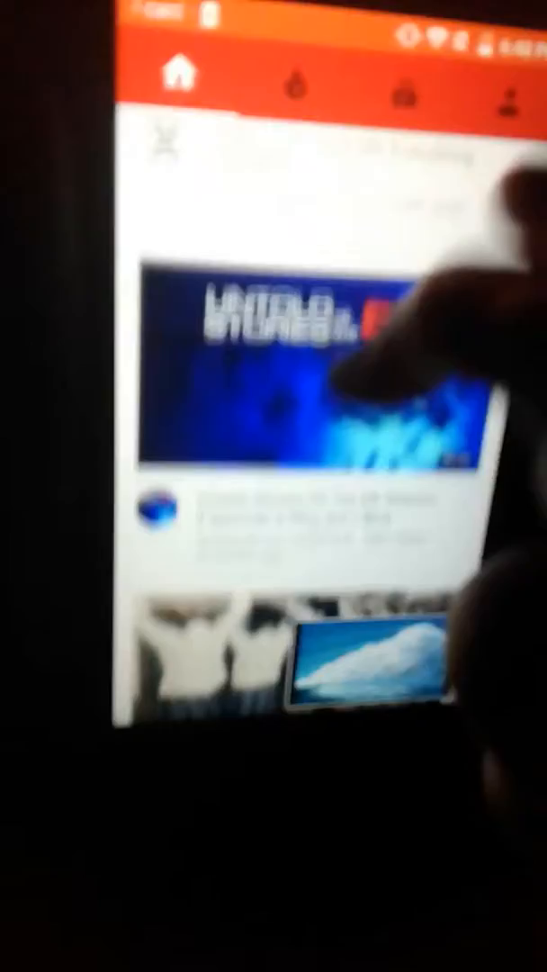
scroll(down, 3)
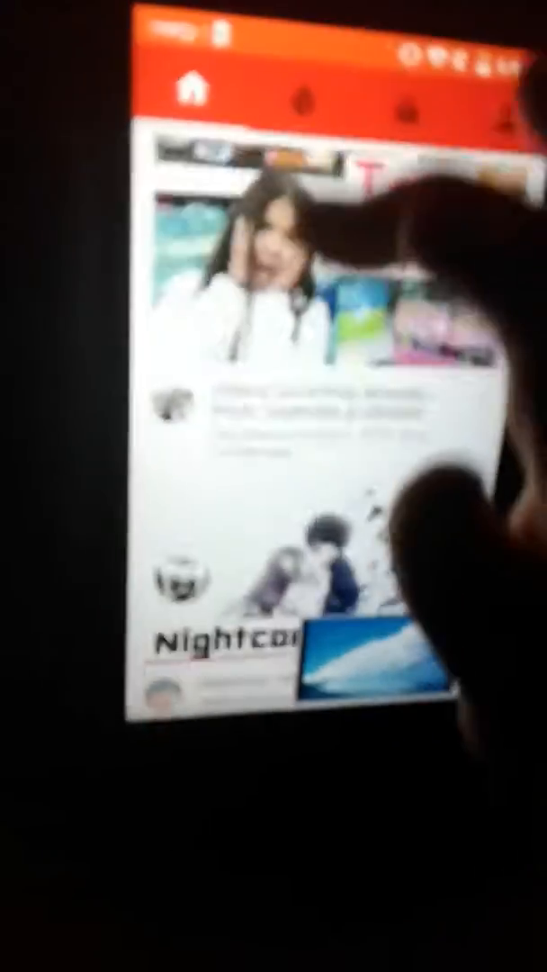